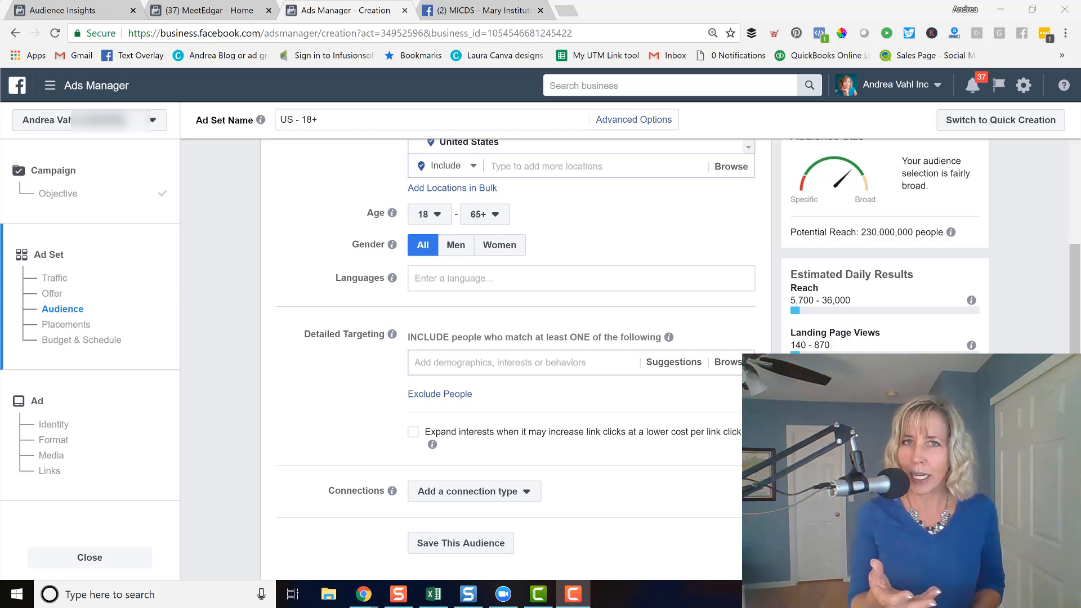
{"action": "mouse_move", "coordinate": [5, 438]}
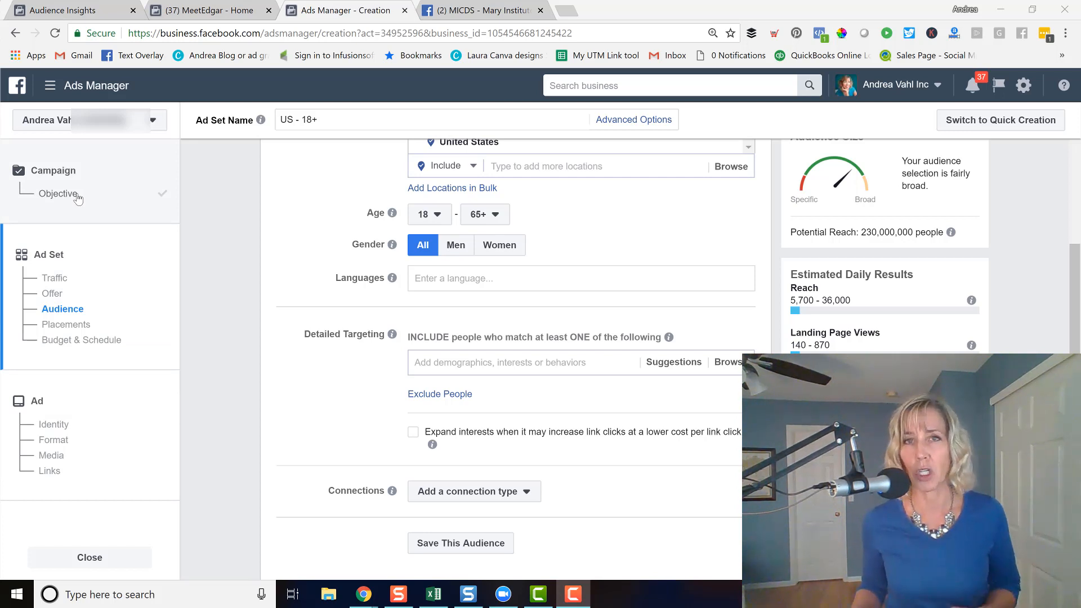
{"action": "mouse_move", "coordinate": [30, 261]}
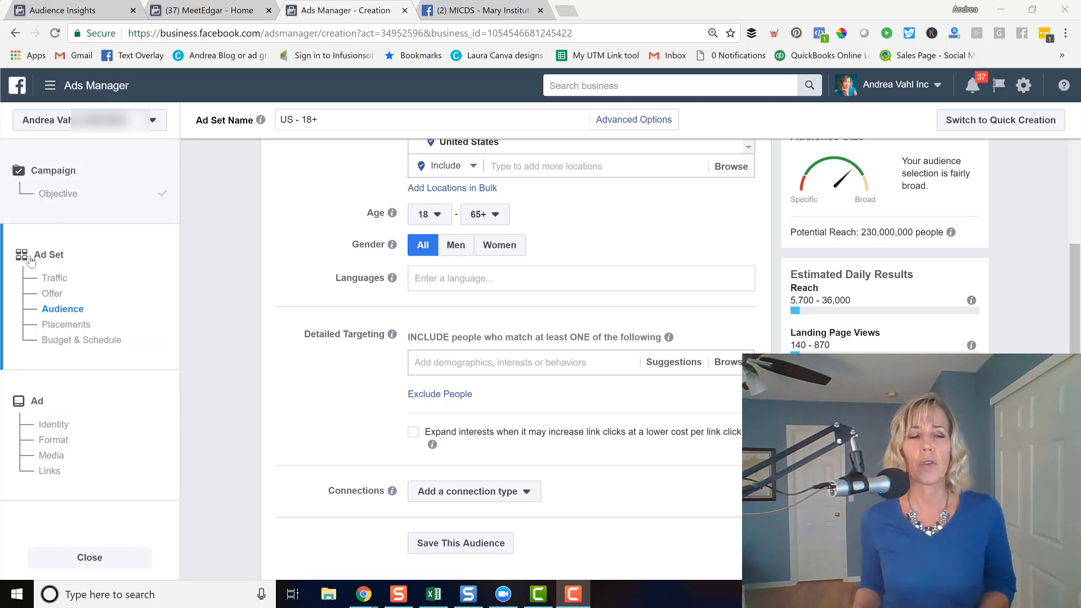
Search Detailed Targeting for 'mari smi' and add the Mari Smith interest, reducing reach to 44,000
{"action": "scroll", "scroll_direction": "up", "scroll_amount": 3}
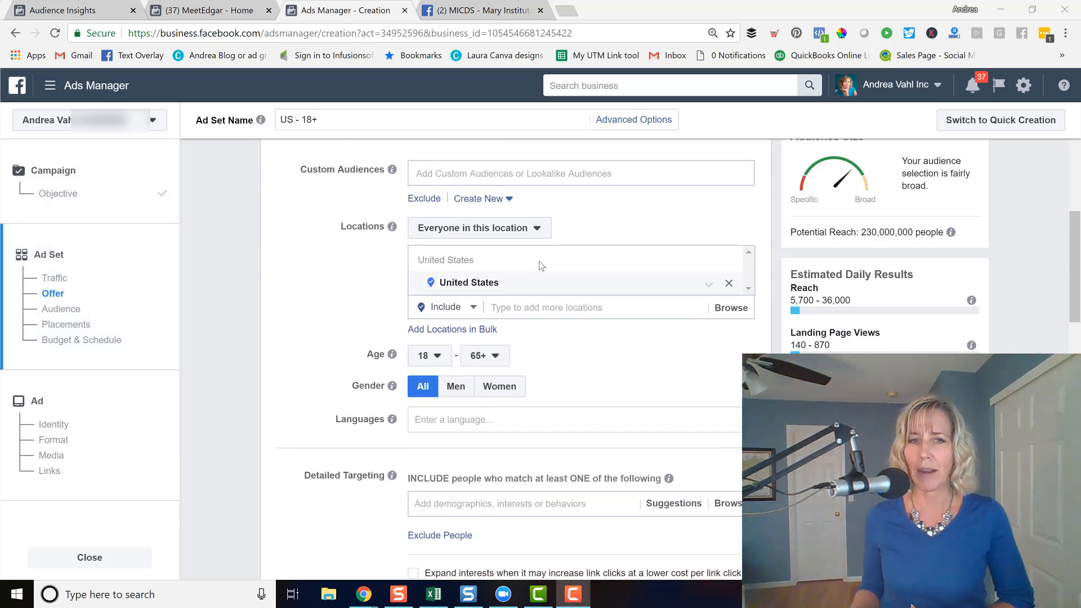
{"action": "scroll", "scroll_direction": "down", "scroll_amount": 3}
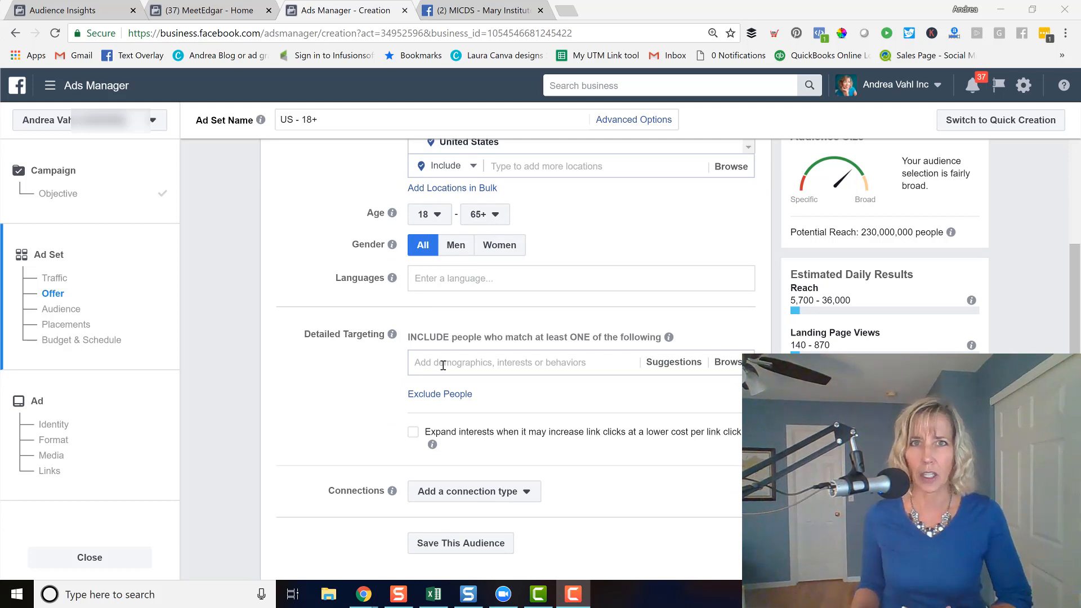
{"action": "left_click", "coordinate": [61, 309]}
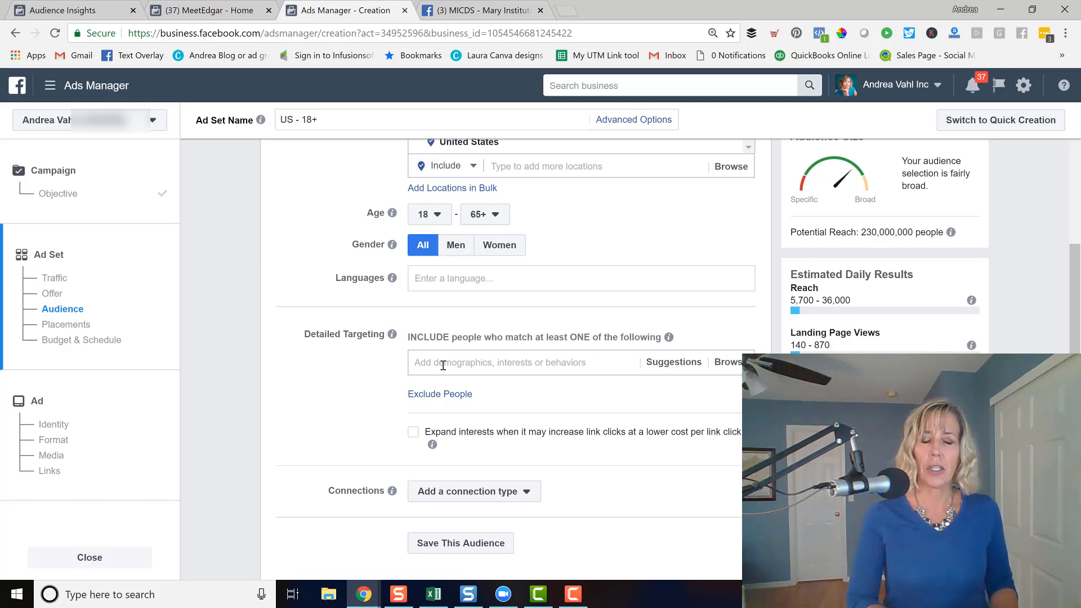
{"action": "type", "text": "mari"}
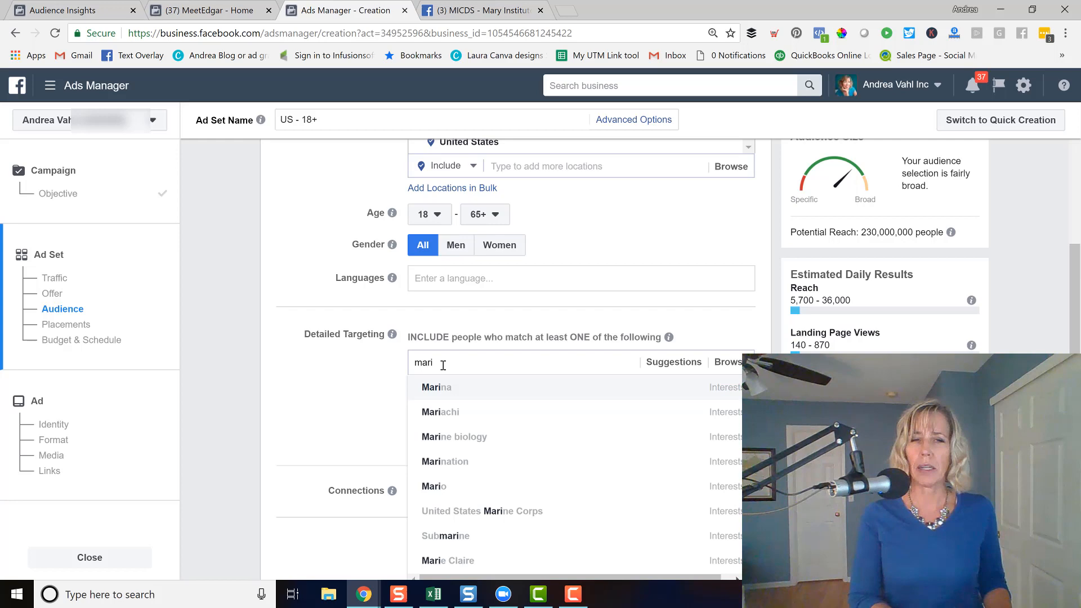
{"action": "type", "text": "smit"}
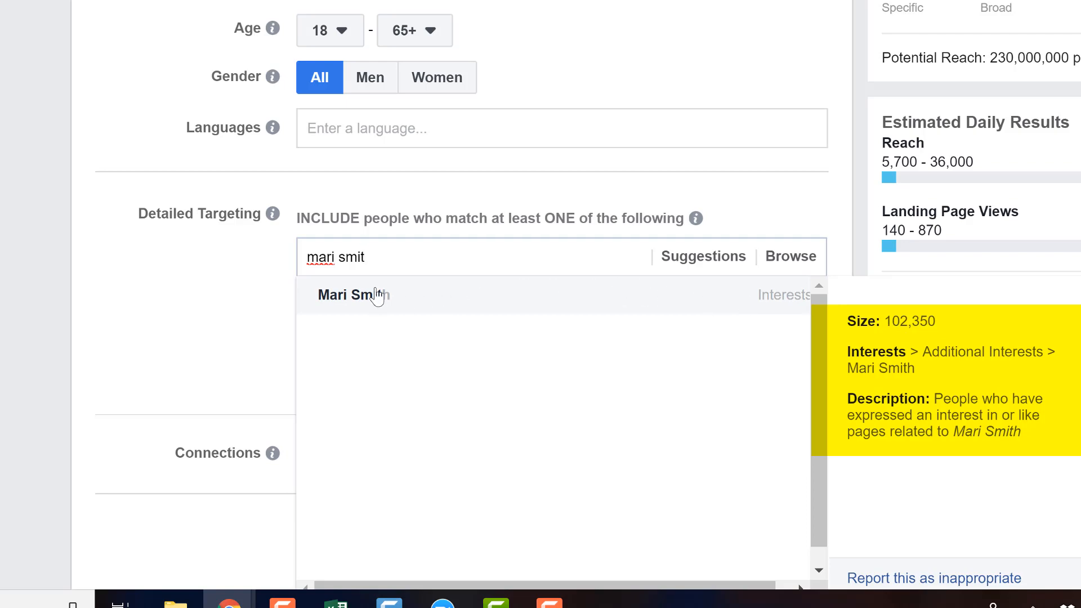
{"action": "left_click", "coordinate": [353, 295]}
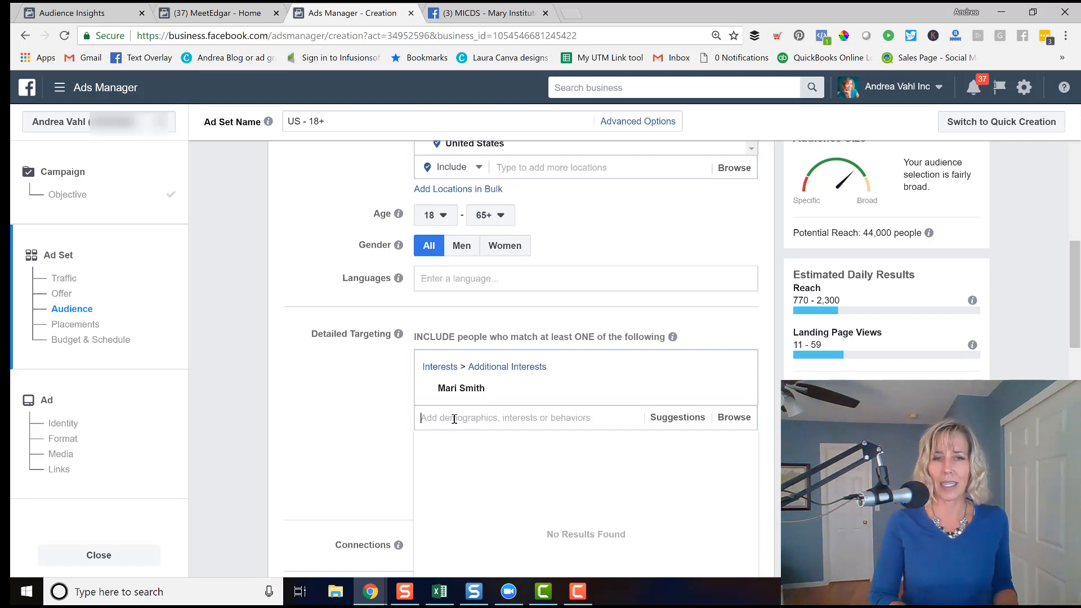
Type 'mary smi' into Detailed Targeting and review the Mary-related suggestions without adding any
{"action": "type", "text": "mary"}
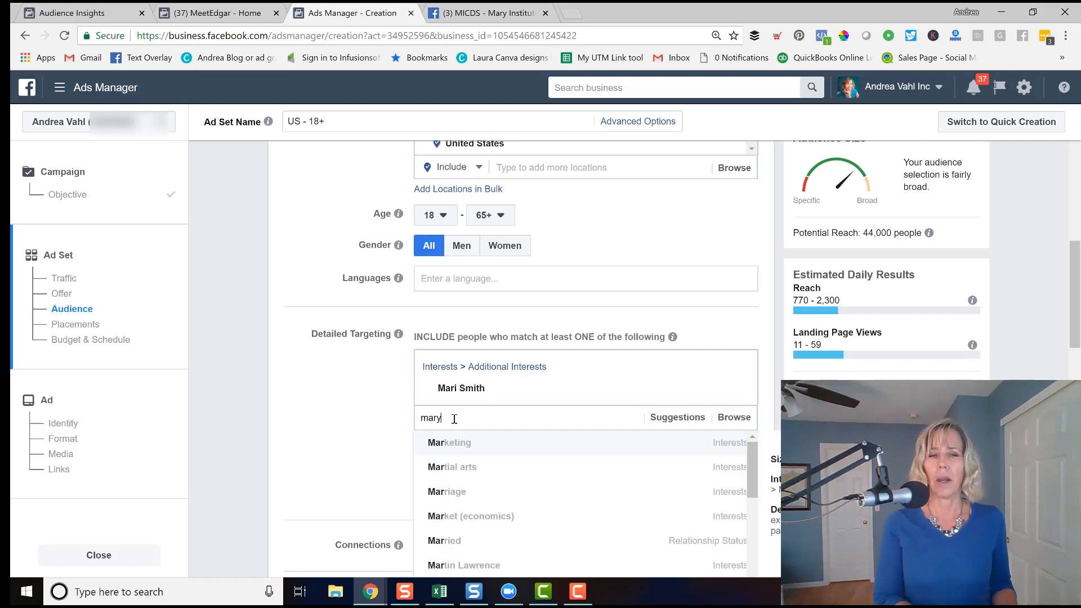
{"action": "type", "text": "smi"}
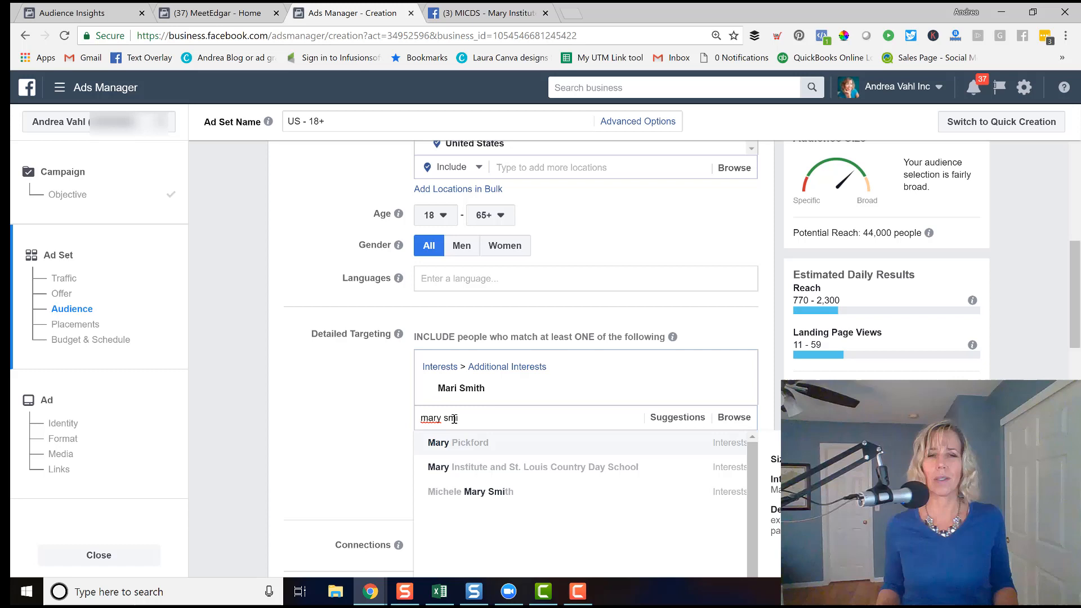
{"action": "mouse_move", "coordinate": [506, 471]}
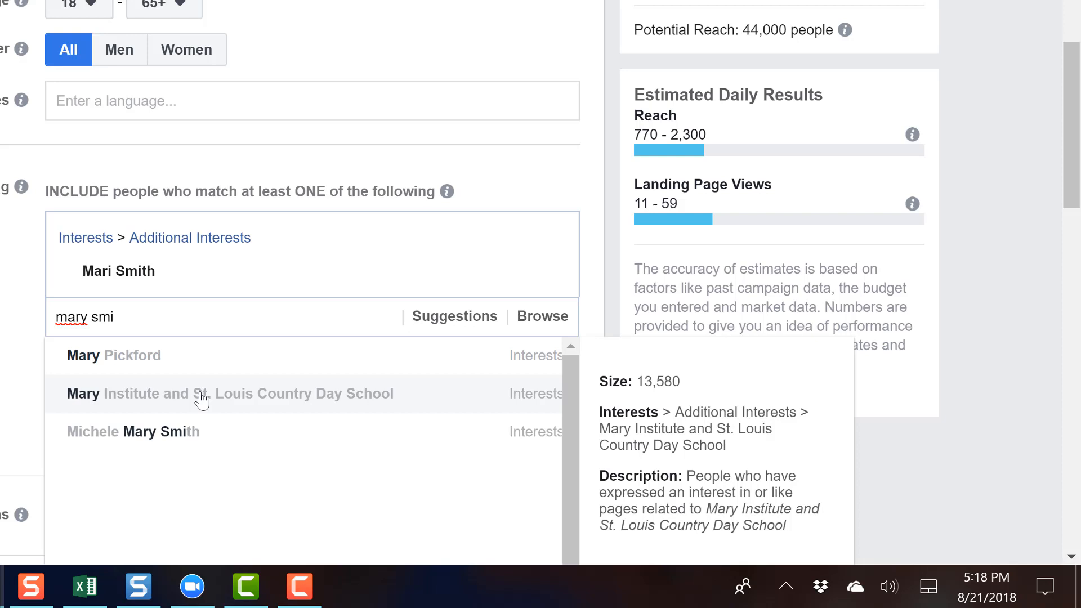
{"action": "mouse_move", "coordinate": [191, 198]}
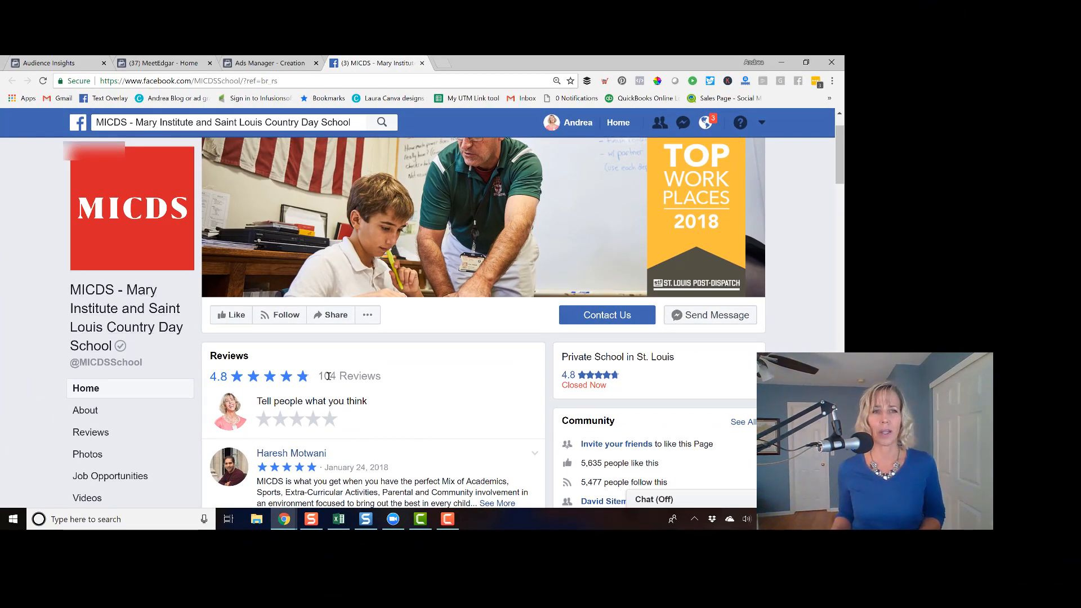
Scroll the MICDS Facebook page down to its 4.8-star reviews
{"action": "scroll", "scroll_direction": "down", "scroll_amount": 3}
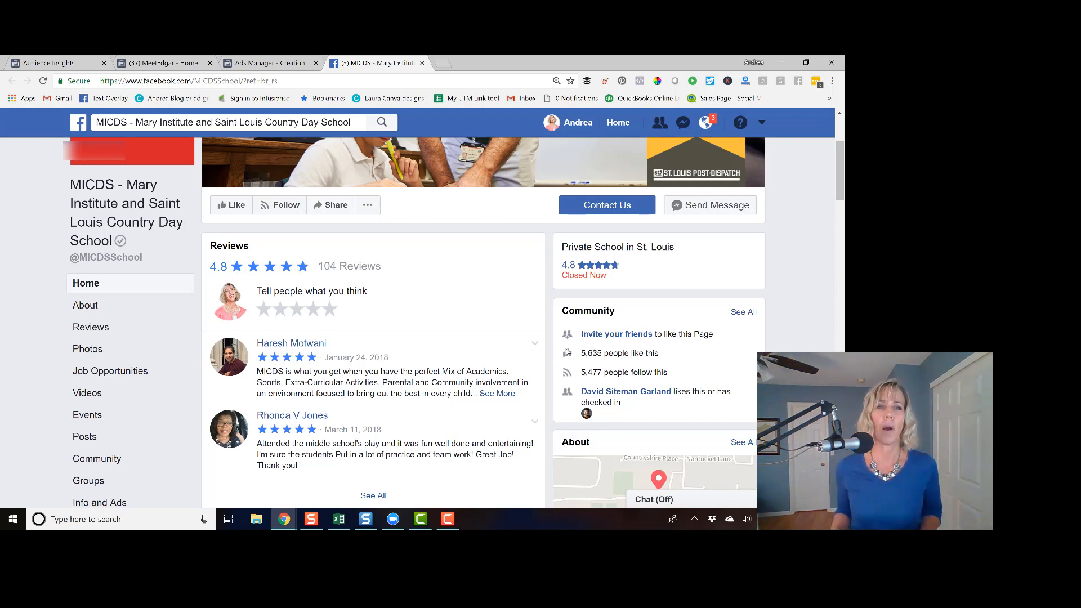
{"action": "mouse_move", "coordinate": [270, 63]}
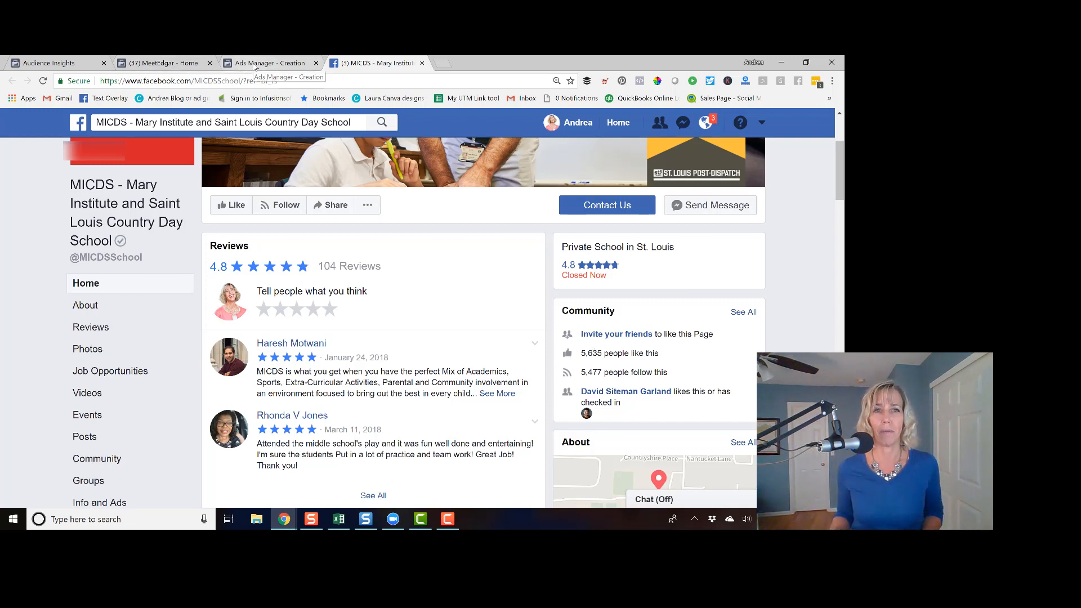
Return to the Ads Manager - Creation tab, where the 'mary smi' suggestions are still listed
{"action": "left_click", "coordinate": [271, 63]}
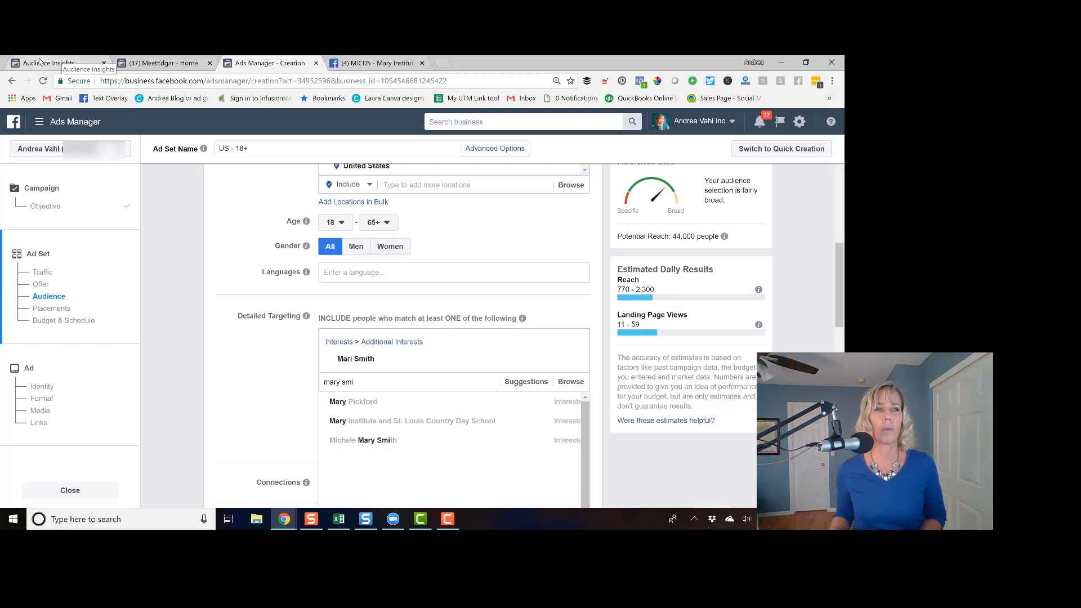
Switch to Audience Insights and browse the new audience's Page Likes top categories
{"action": "left_click", "coordinate": [52, 62]}
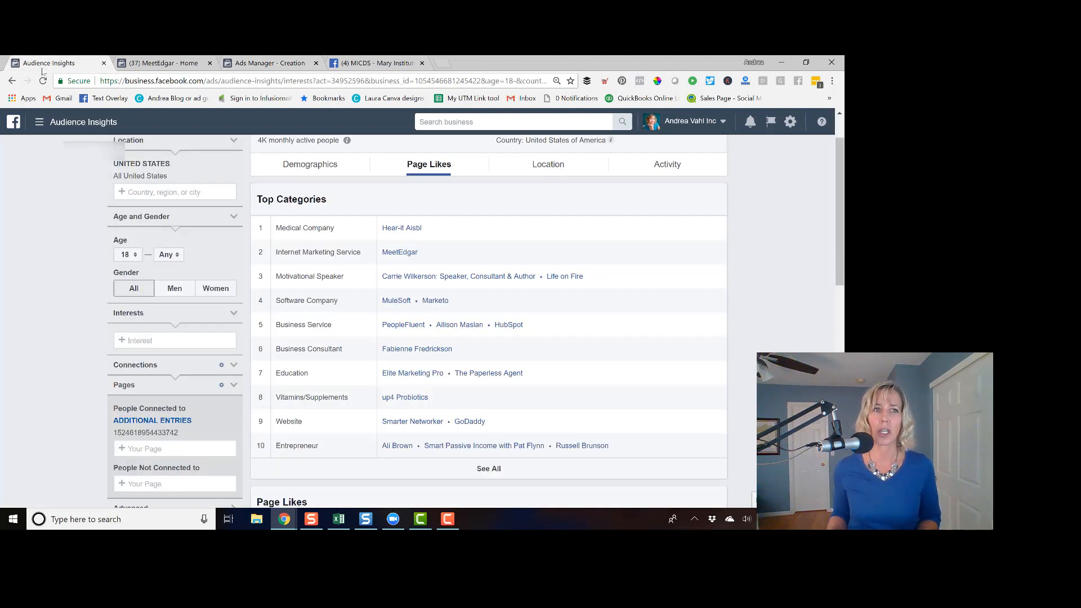
{"action": "left_click", "coordinate": [39, 122]}
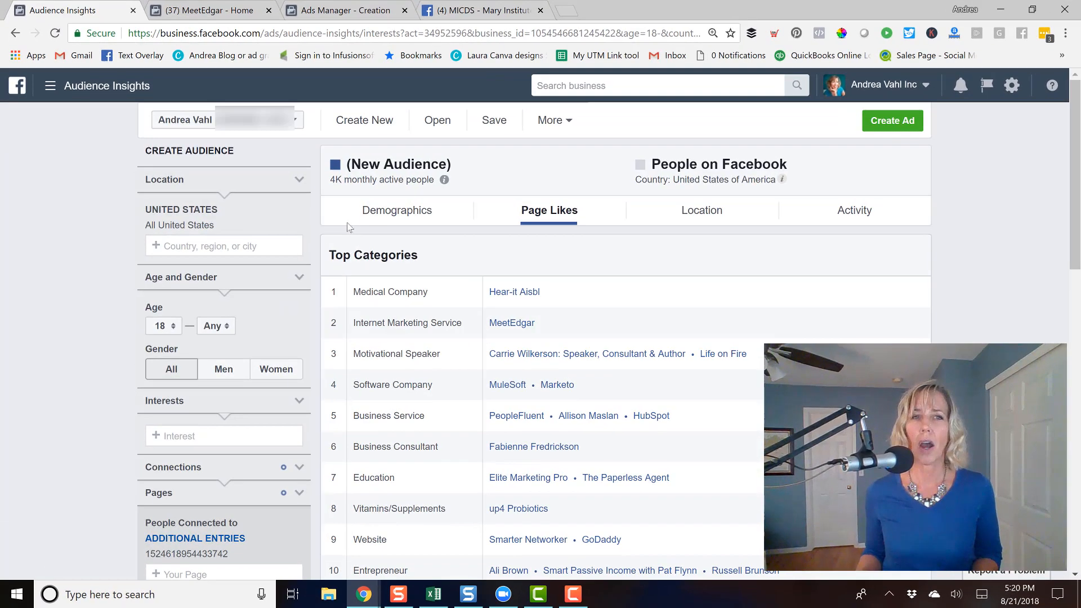
{"action": "mouse_move", "coordinate": [525, 233]}
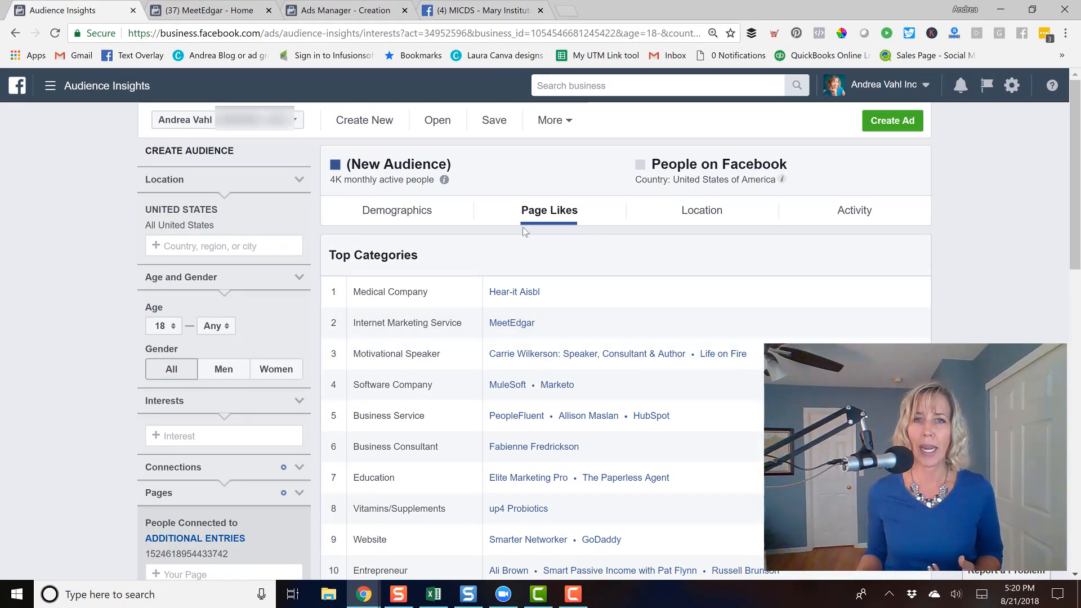
{"action": "mouse_move", "coordinate": [550, 210]}
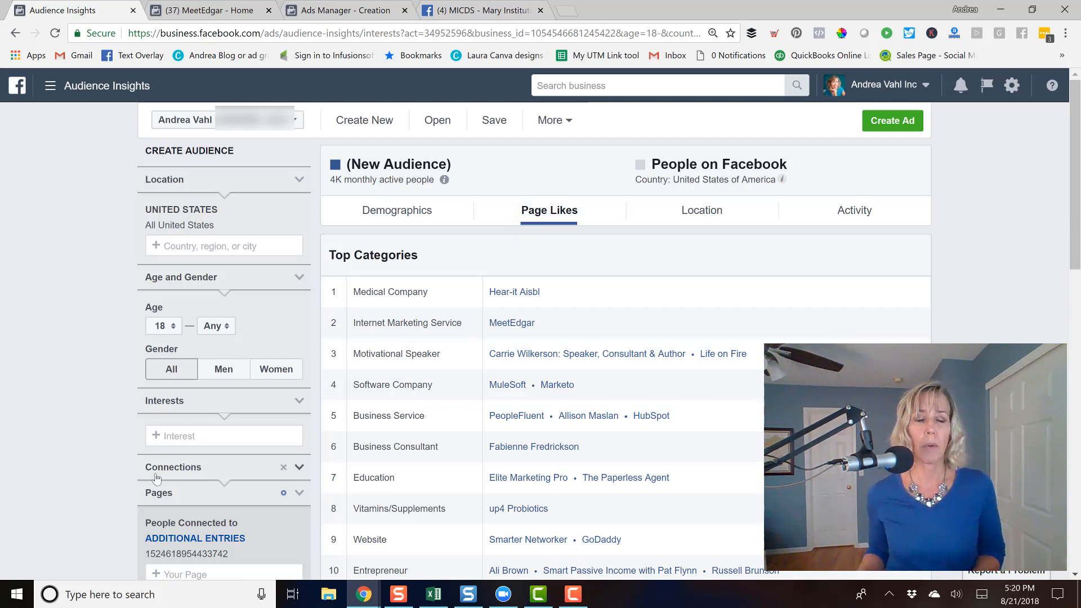
{"action": "scroll", "scroll_direction": "down", "scroll_amount": 3}
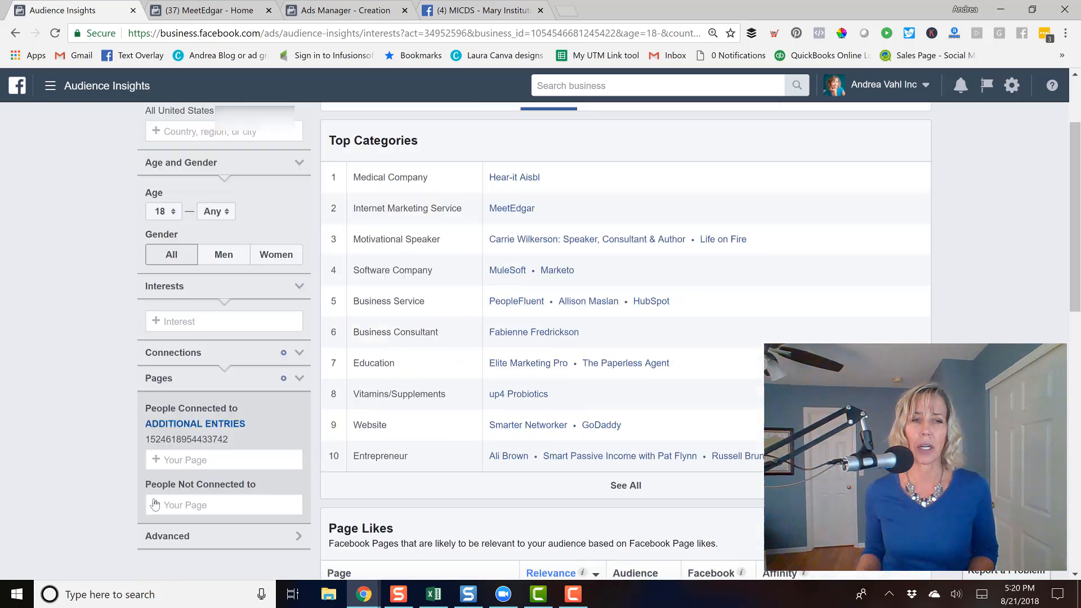
{"action": "scroll", "scroll_direction": "down", "scroll_amount": 3}
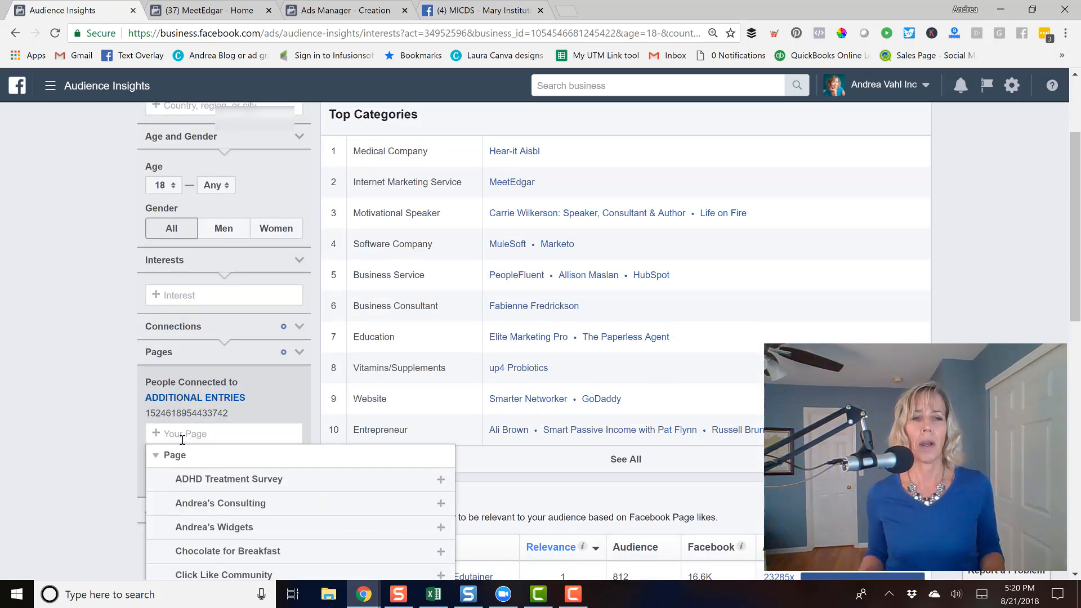
{"action": "type", "text": "a"}
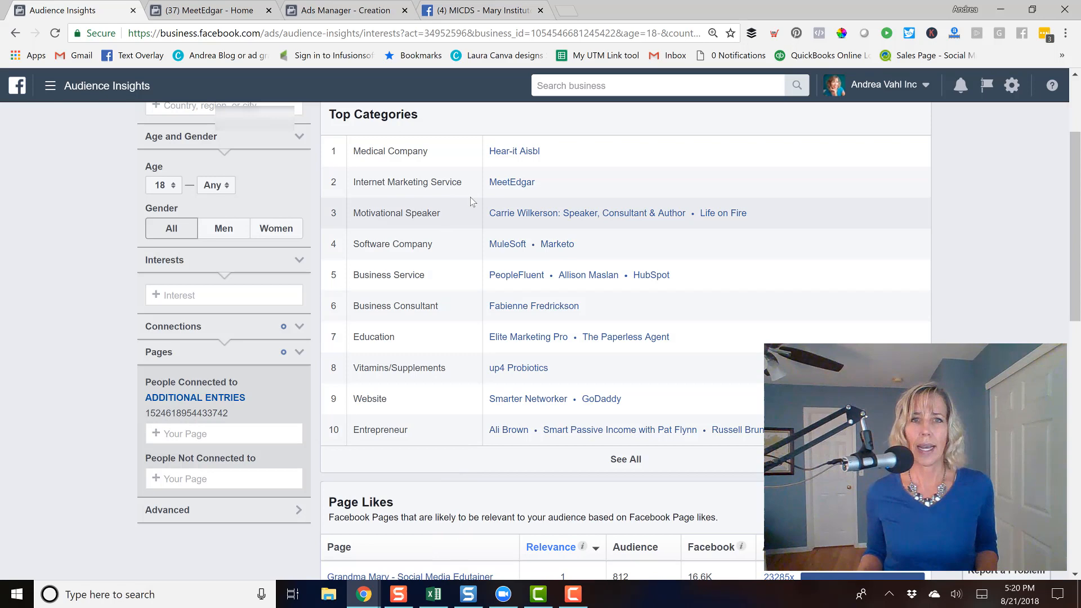
{"action": "scroll", "scroll_direction": "up", "scroll_amount": 3}
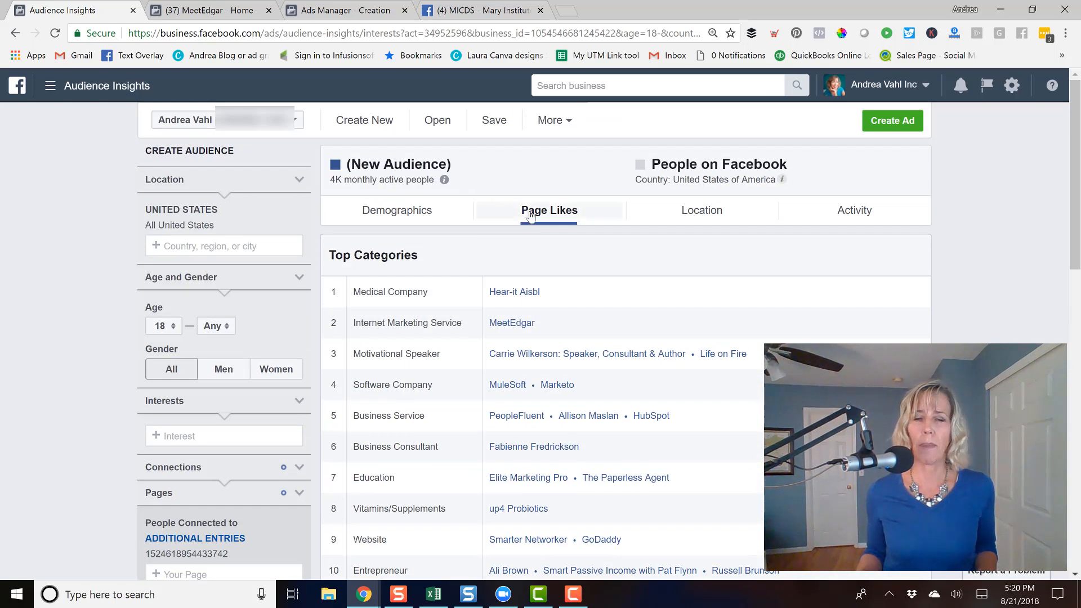
{"action": "mouse_move", "coordinate": [508, 393]}
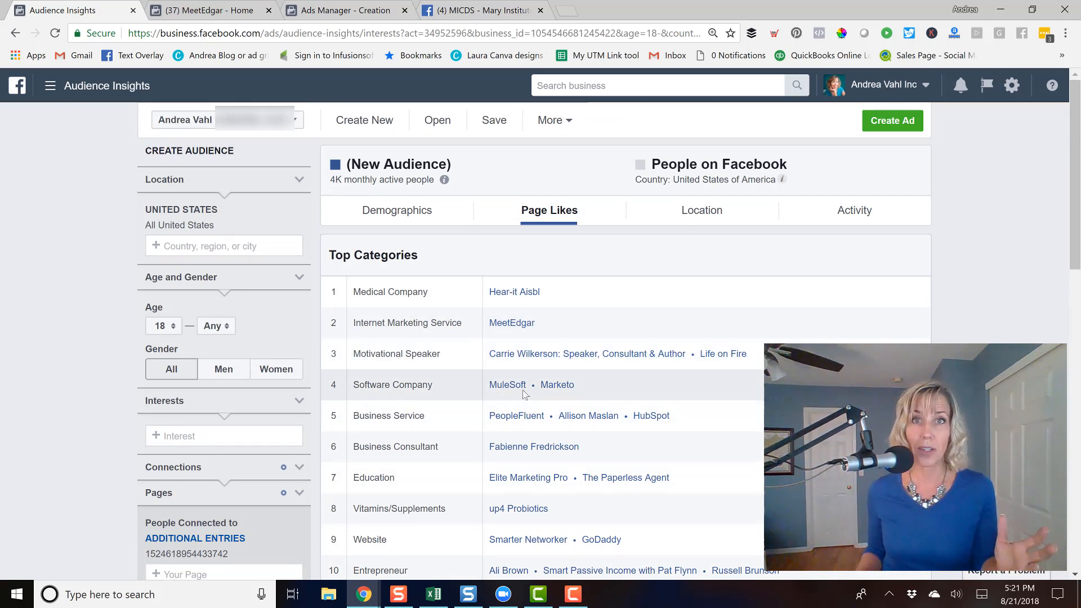
{"action": "mouse_move", "coordinate": [522, 384]}
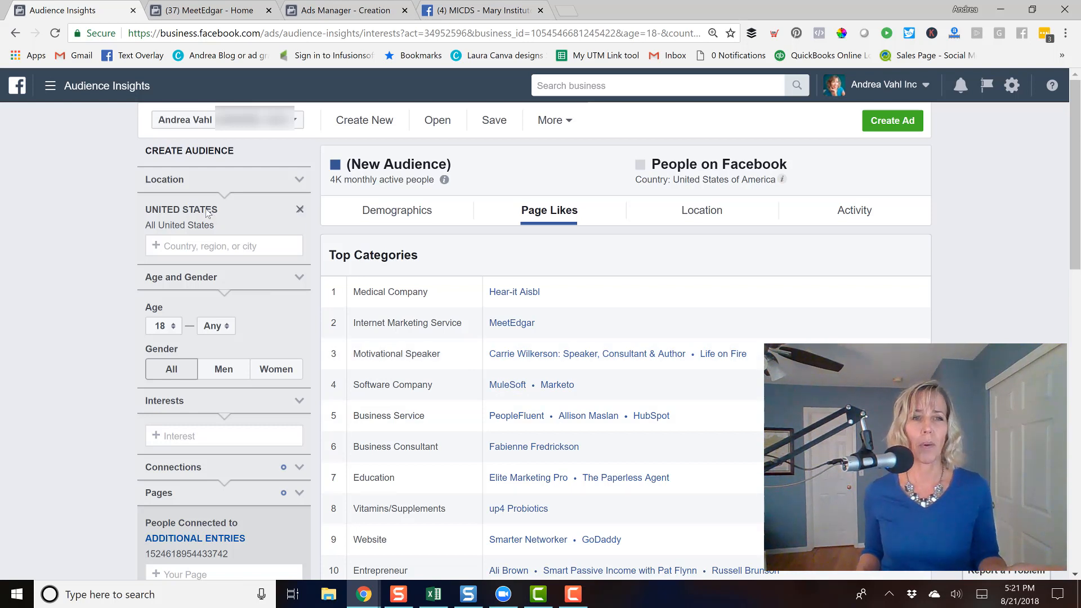
{"action": "mouse_move", "coordinate": [210, 362]}
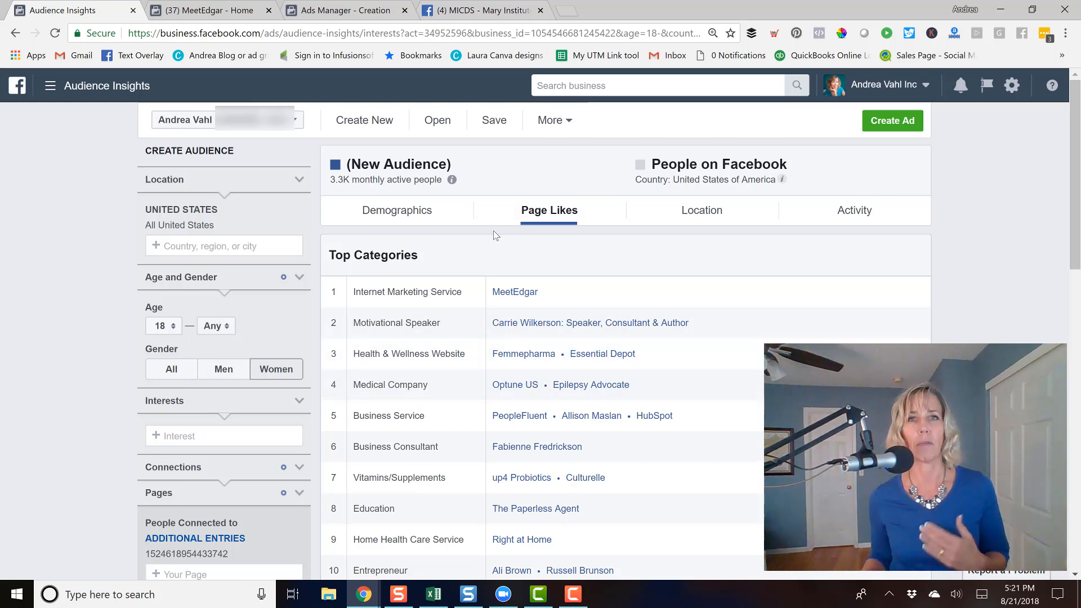
{"action": "mouse_move", "coordinate": [514, 292]}
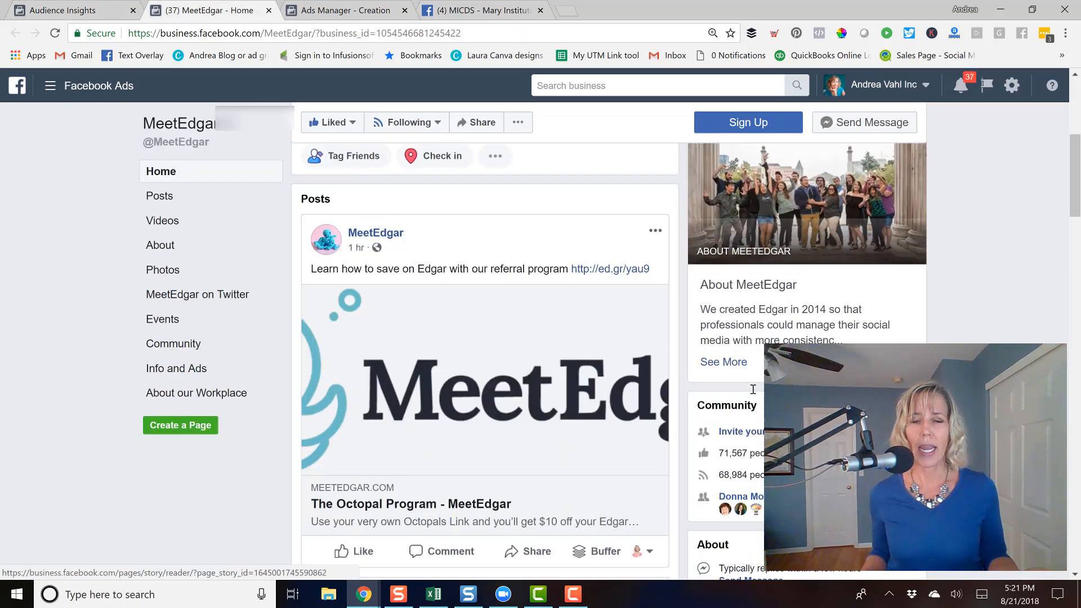
Scroll the MeetEdgar Page, then return to the Ads Manager - Creation tab
{"action": "scroll", "scroll_direction": "down", "scroll_amount": 3}
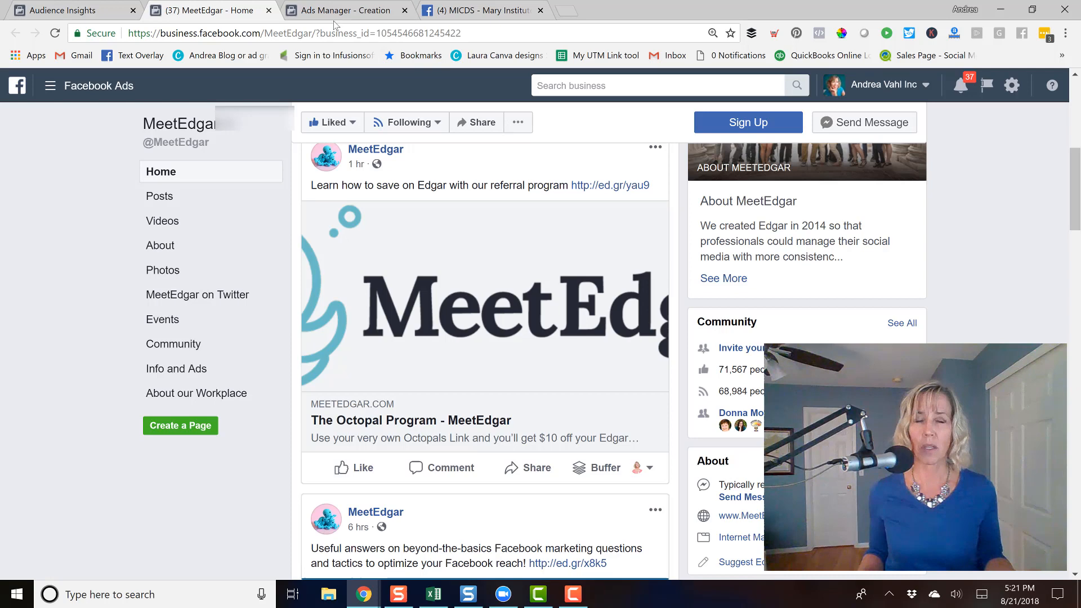
{"action": "mouse_move", "coordinate": [341, 10]}
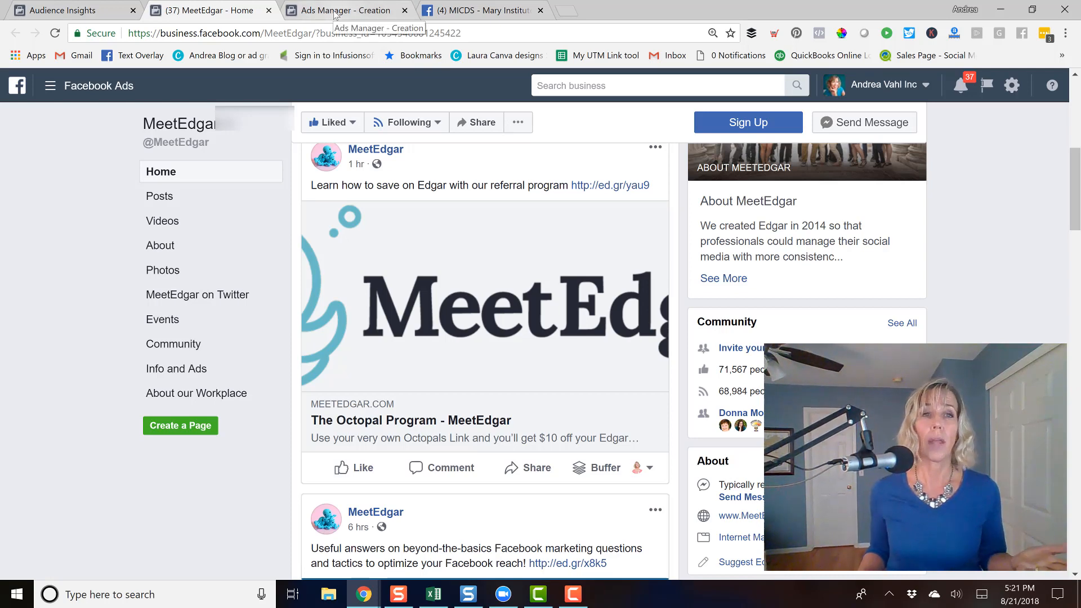
{"action": "left_click", "coordinate": [344, 10]}
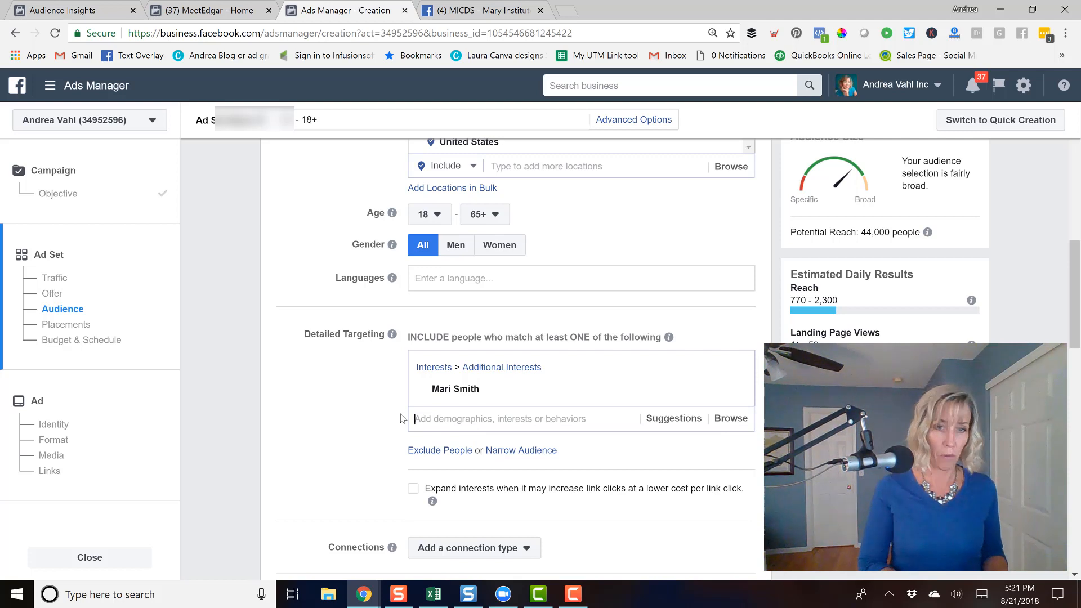
Search Detailed Targeting for 'meetedgar' and note that No Results Found
{"action": "type", "text": "mee"}
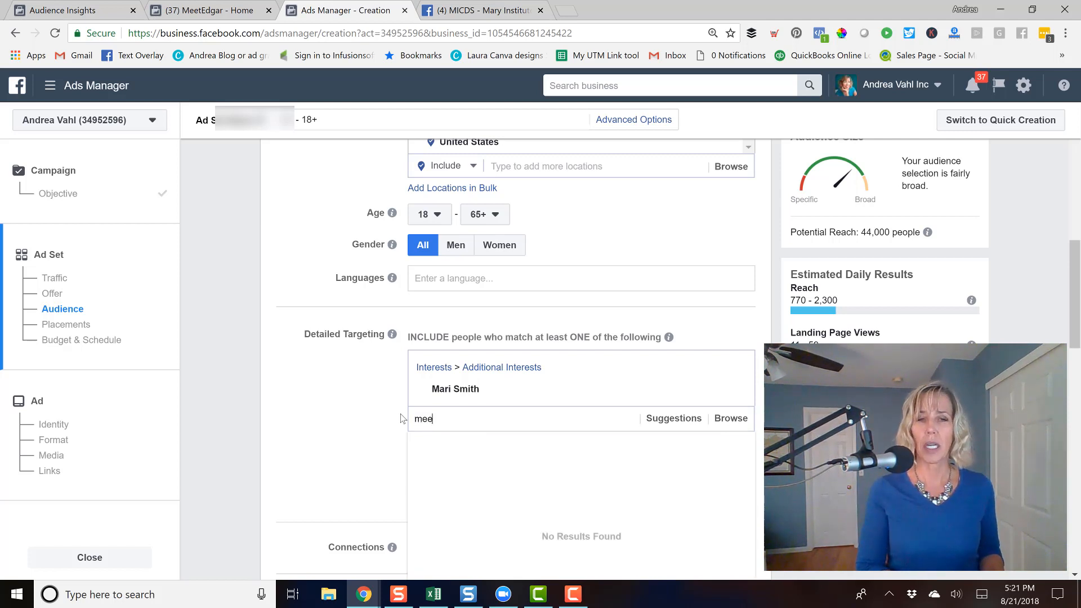
{"action": "type", "text": "te"}
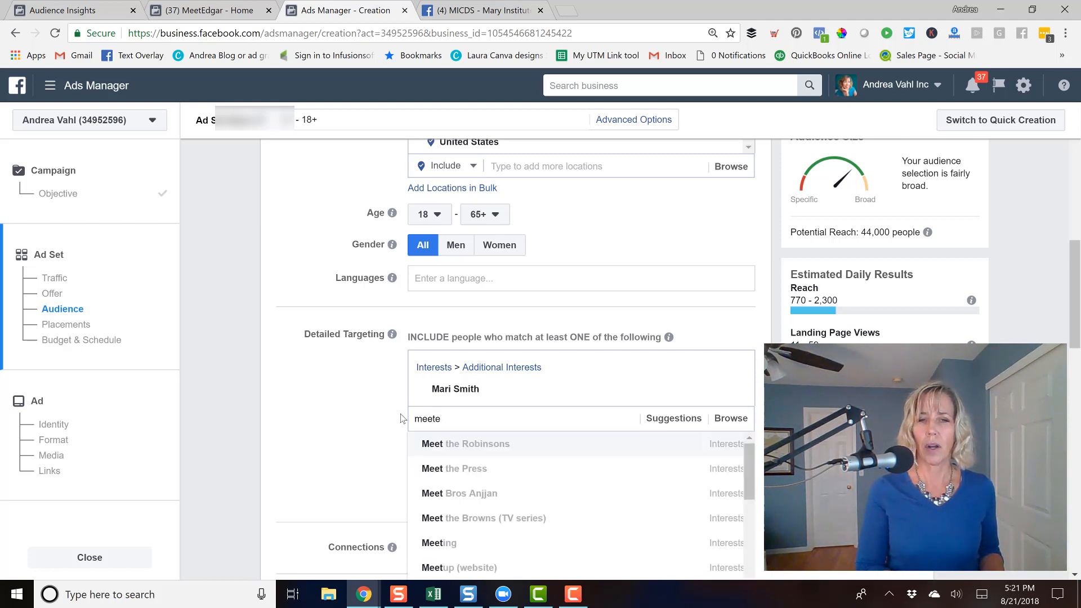
{"action": "type", "text": "dgar"}
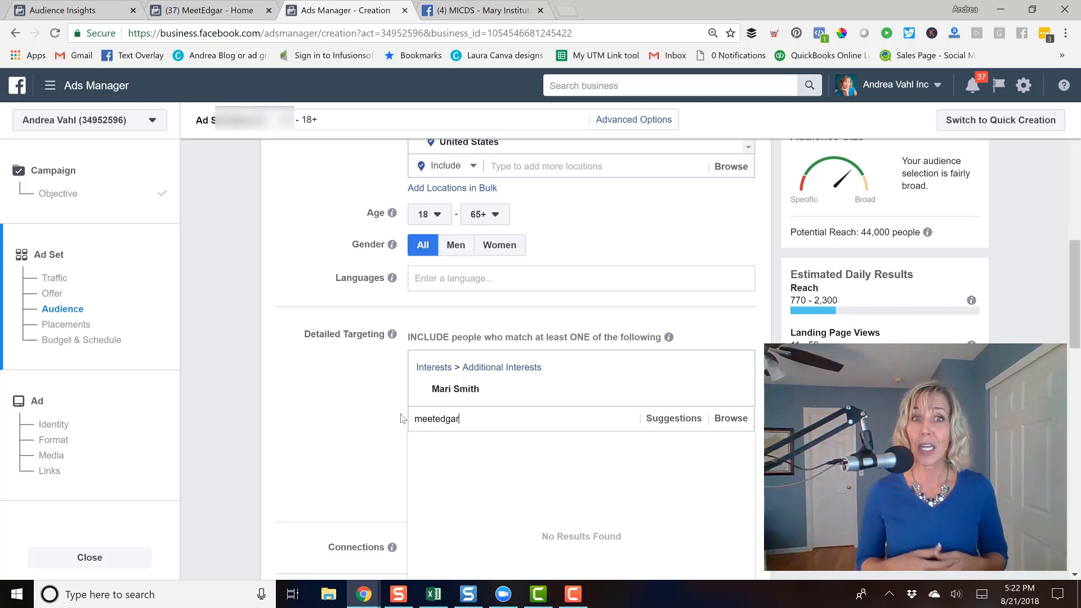
{"action": "mouse_move", "coordinate": [352, 414]}
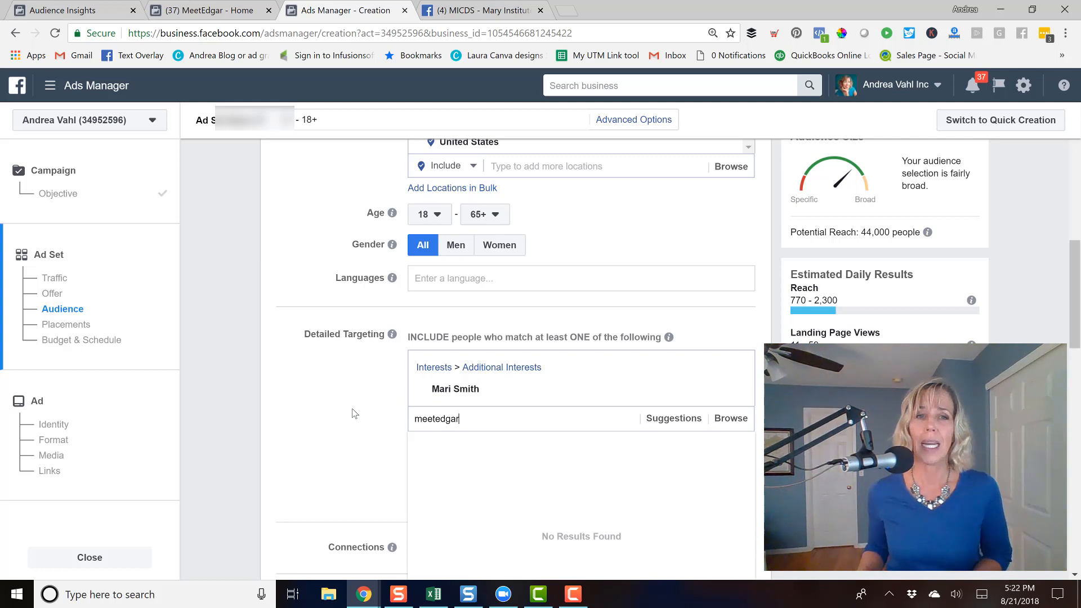
{"action": "mouse_move", "coordinate": [319, 379]}
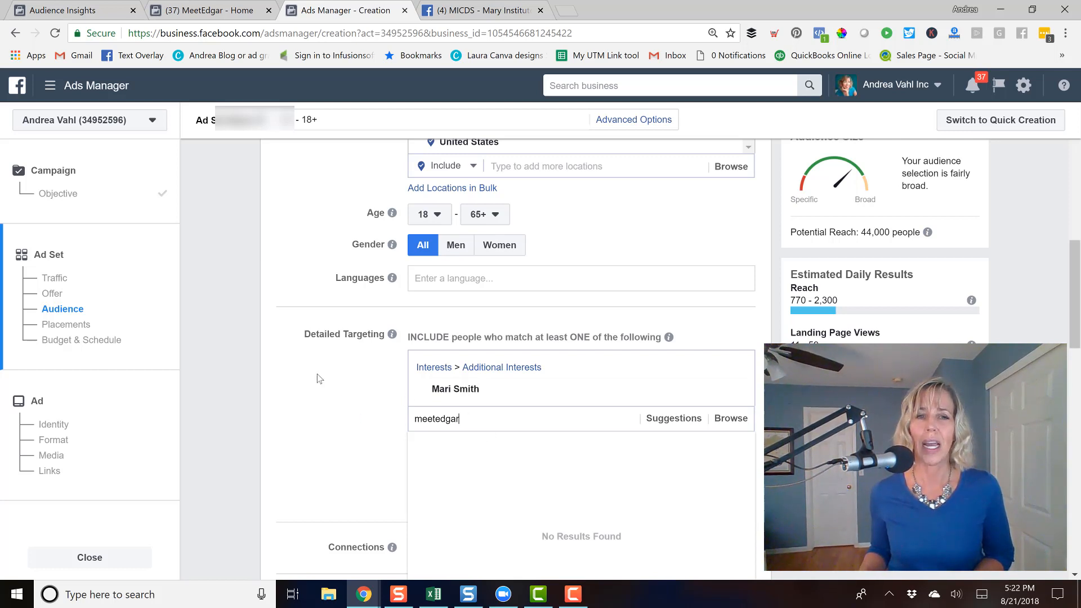